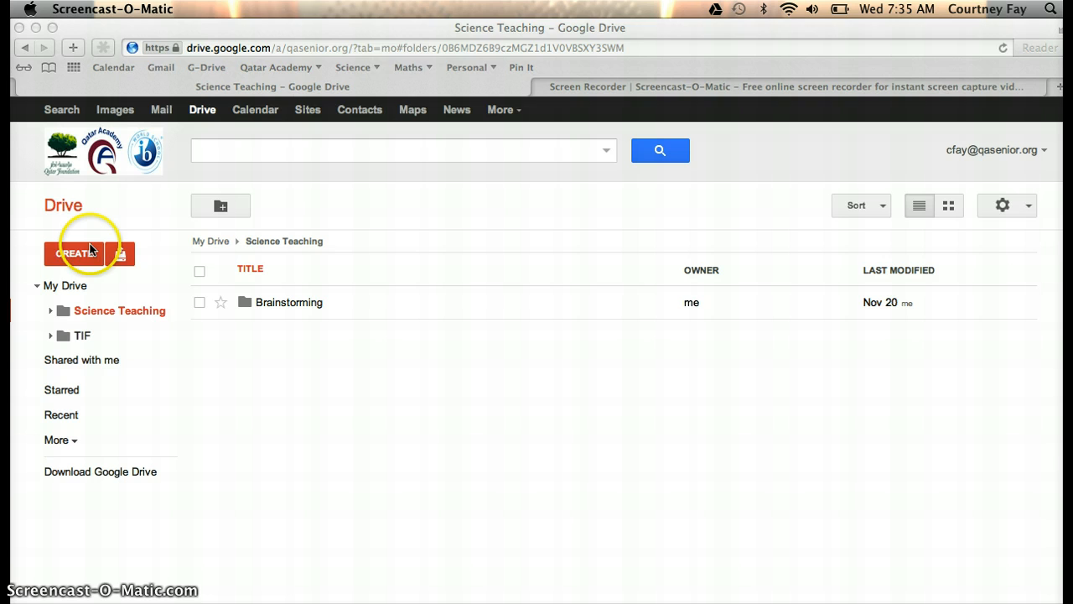
Create a new blank Google Sheets spreadsheet from the Science Teaching Drive folder.
{"action": "left_click", "coordinate": [74, 253]}
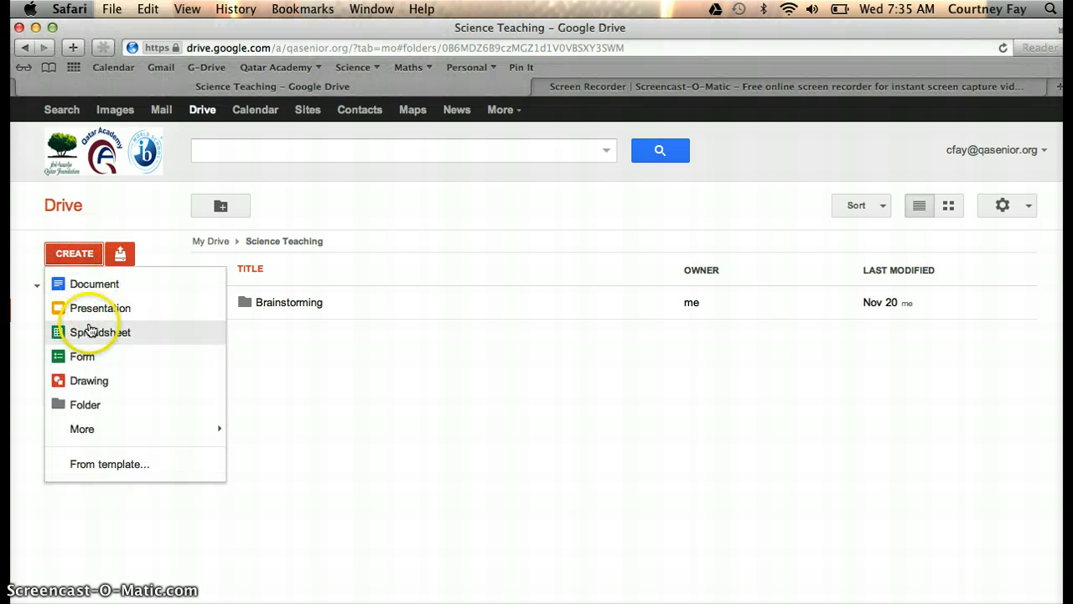
{"action": "left_click", "coordinate": [100, 332]}
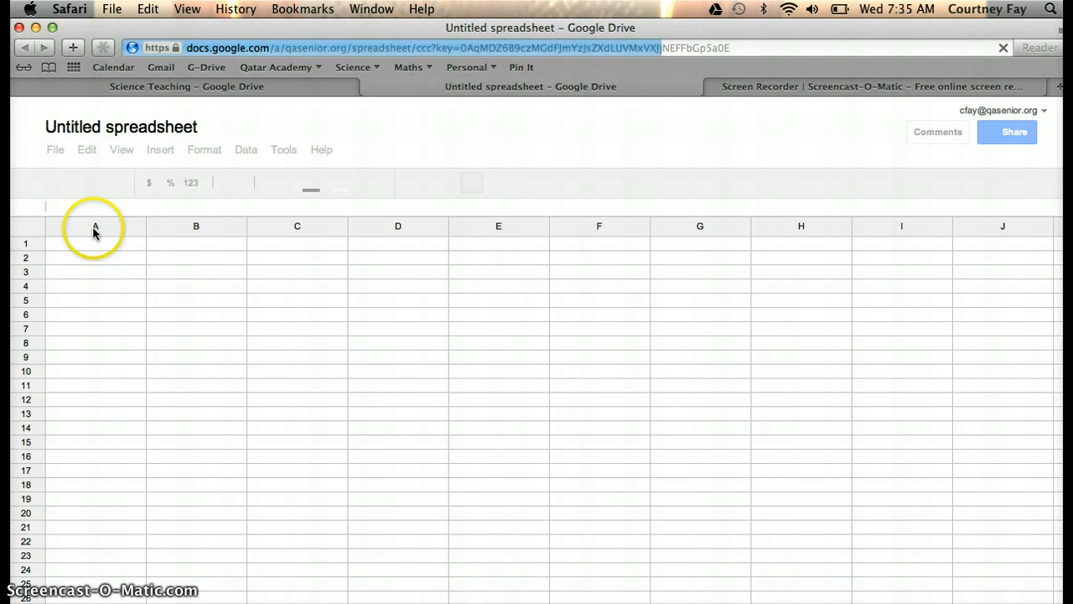
Enter the numbers 1 to 5 in column B and the label 'Total' in A6.
{"action": "left_click", "coordinate": [95, 243]}
{"action": "type", "text": "1"}
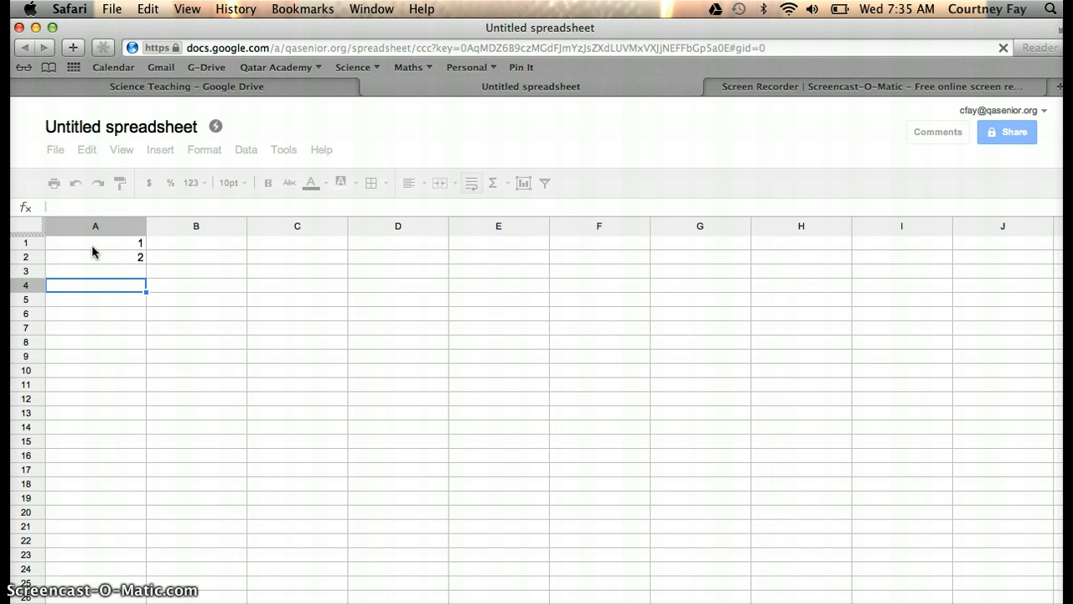
{"action": "type", "text": "3"}
{"action": "type", "text": "4"}
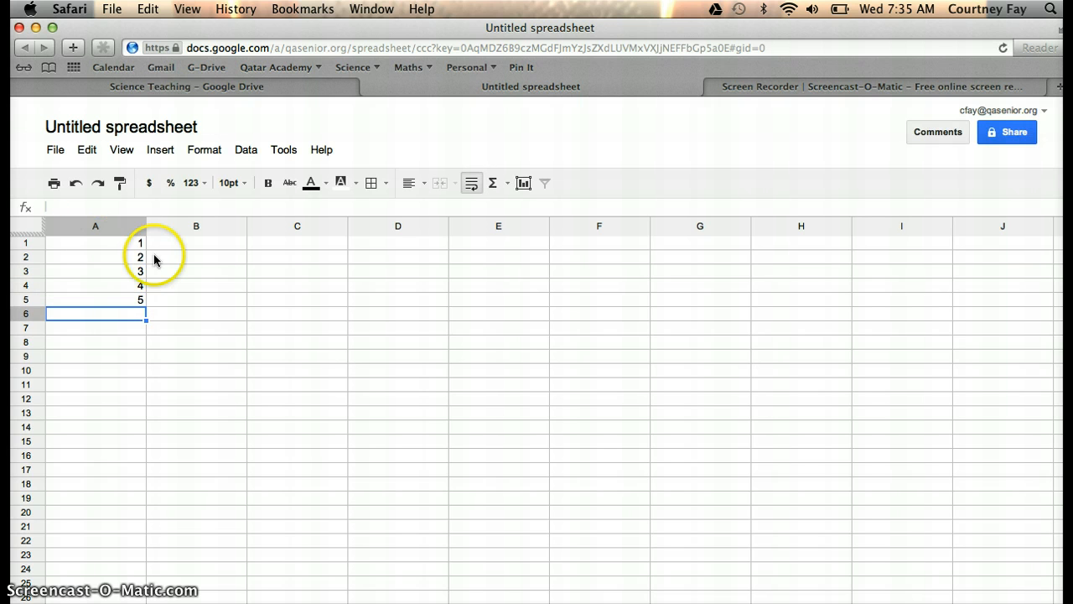
{"action": "mouse_move", "coordinate": [134, 245]}
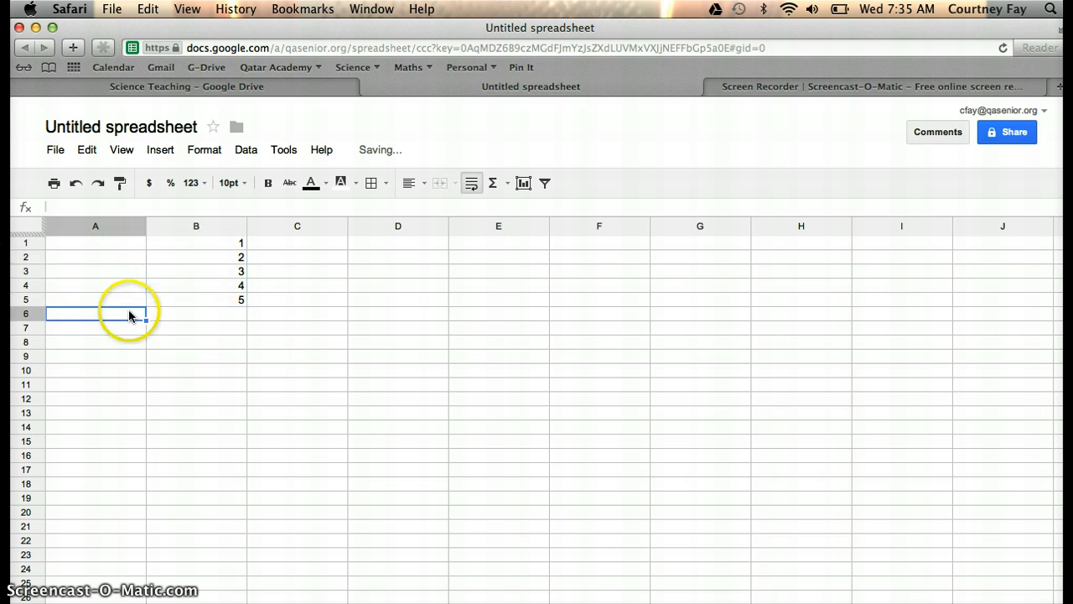
{"action": "type", "text": "Total"}
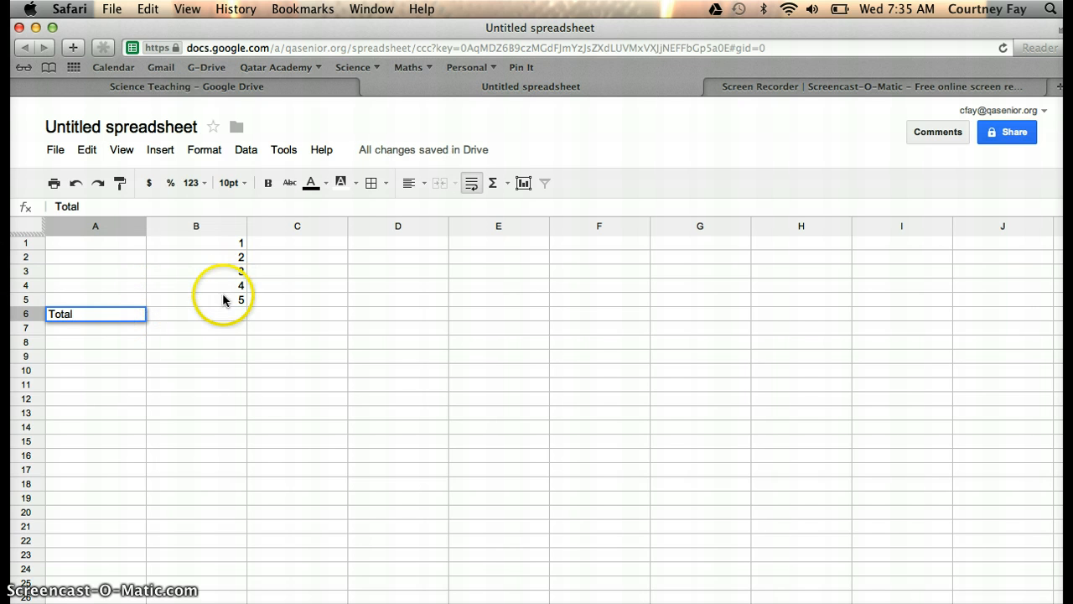
{"action": "left_click", "coordinate": [197, 313]}
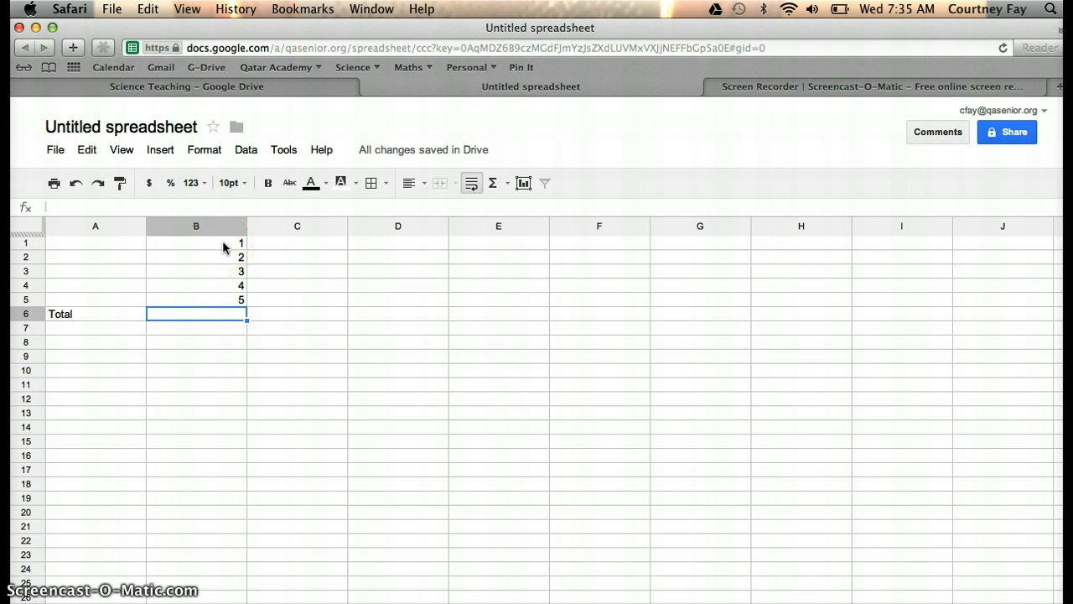
{"action": "type", "text": "=SUM("}
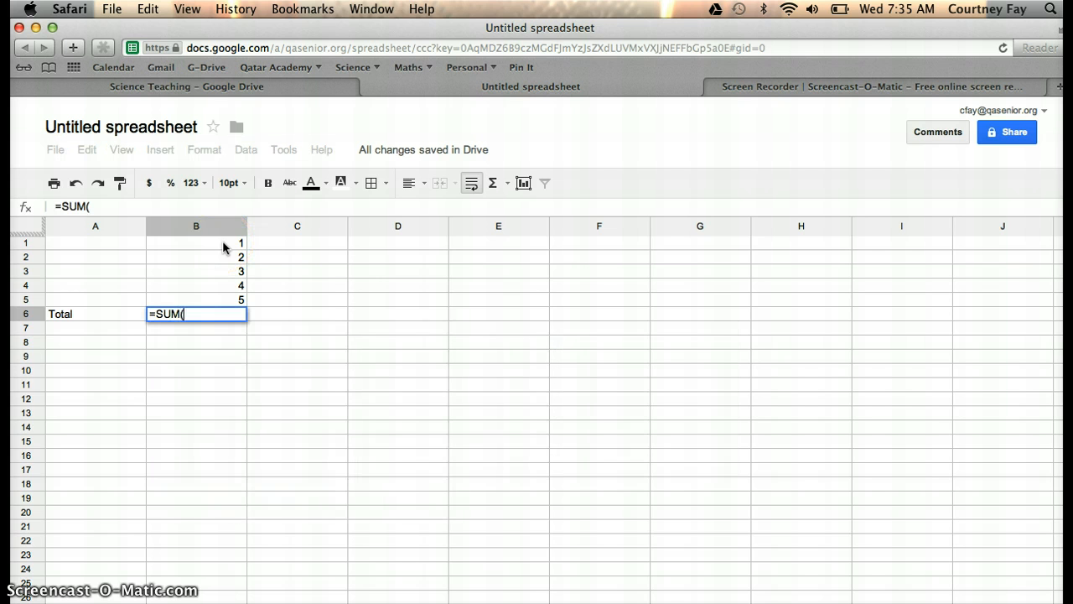
{"action": "left_click_drag", "start_coordinate": [196, 243], "coordinate": [196, 300]}
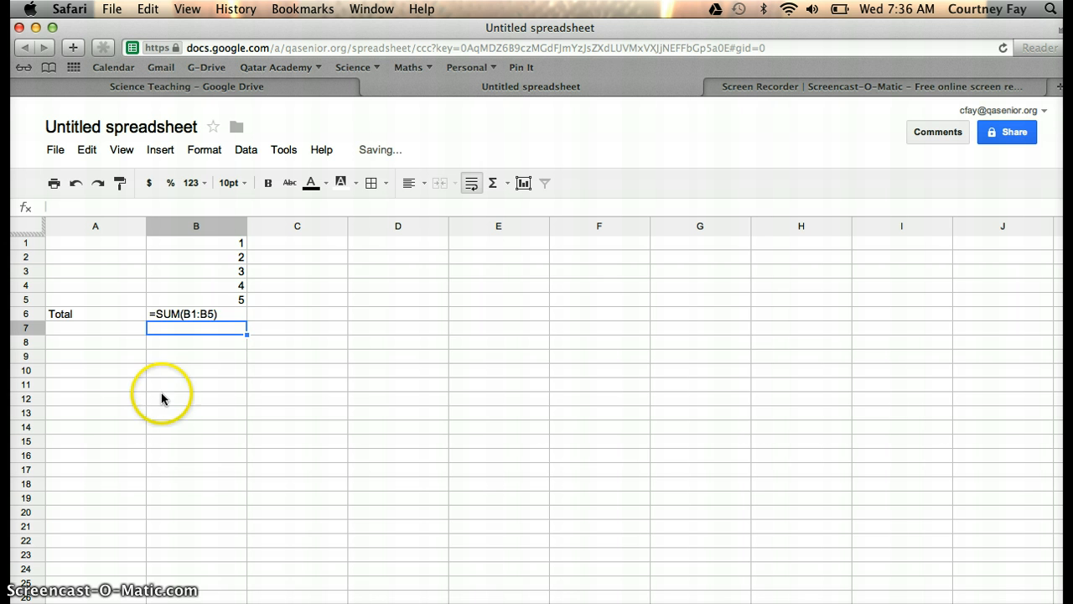
{"action": "key", "text": "Return"}
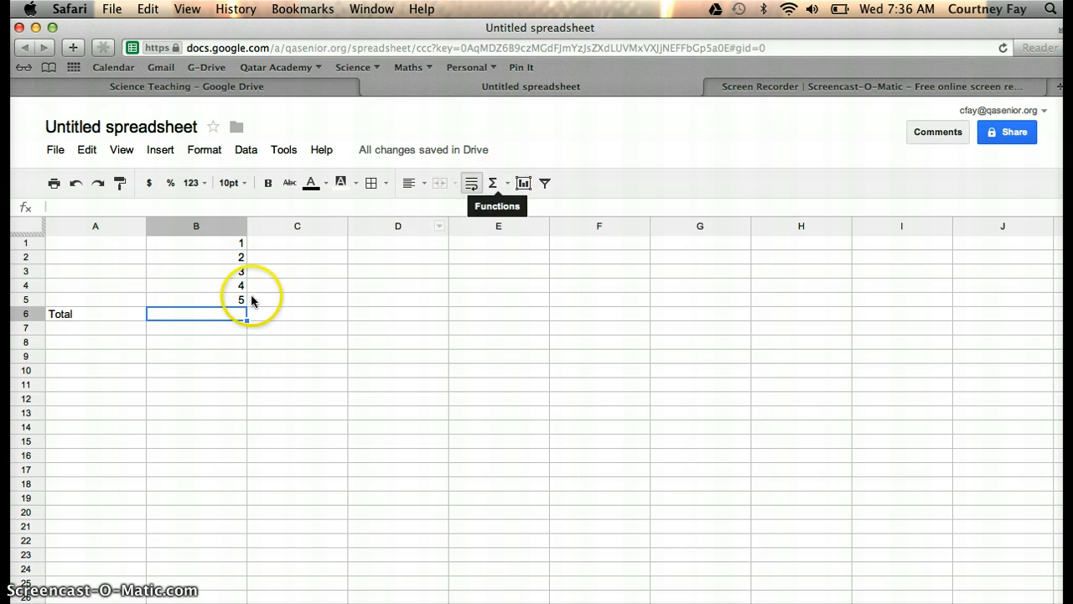
{"action": "mouse_move", "coordinate": [446, 224]}
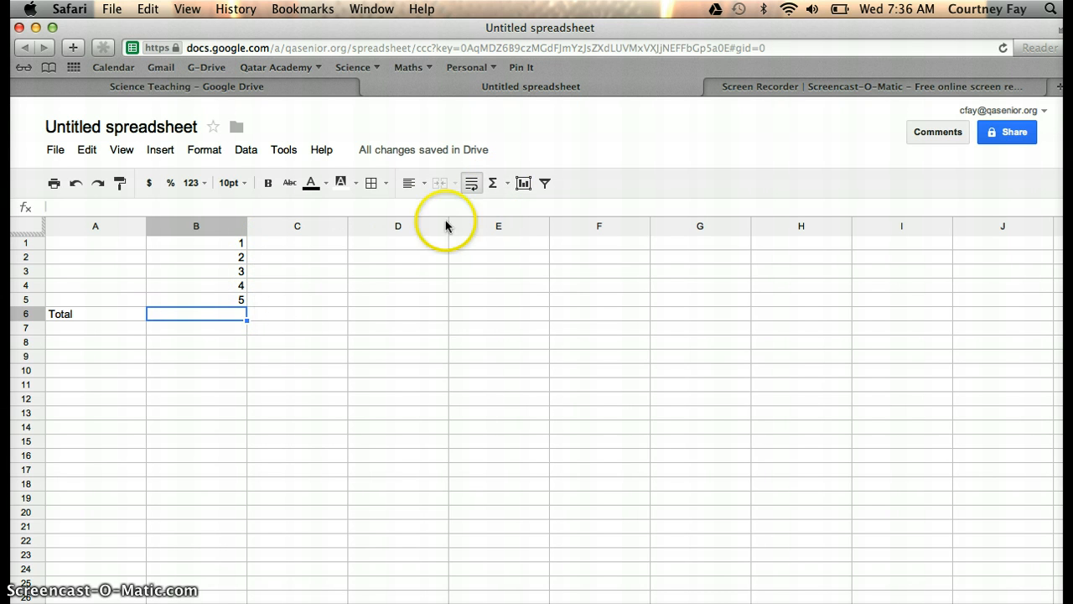
{"action": "left_click", "coordinate": [493, 183]}
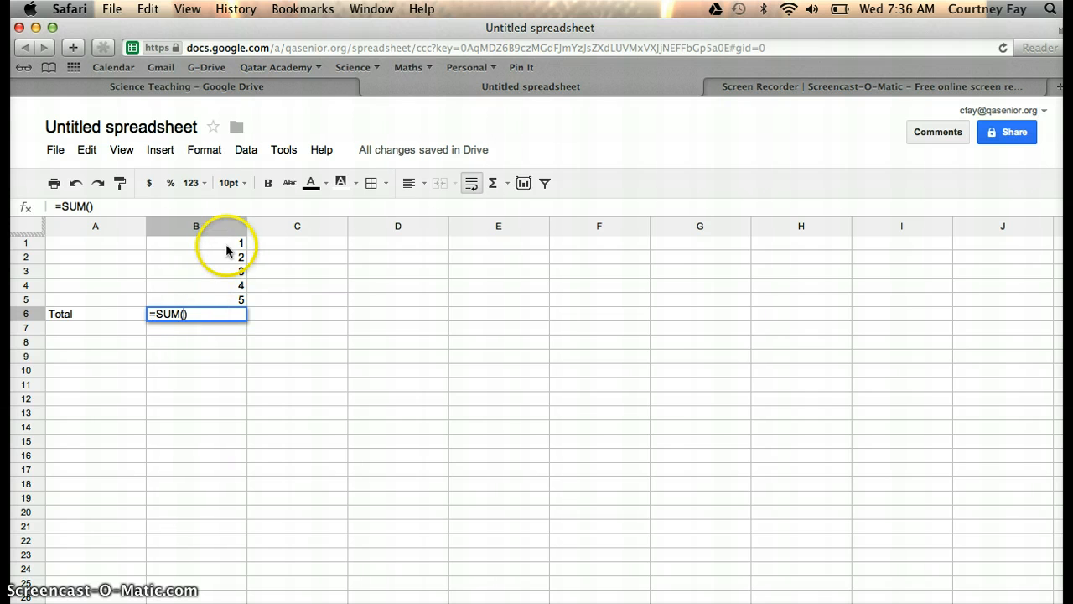
{"action": "left_click_drag", "start_coordinate": [195, 243], "coordinate": [195, 300]}
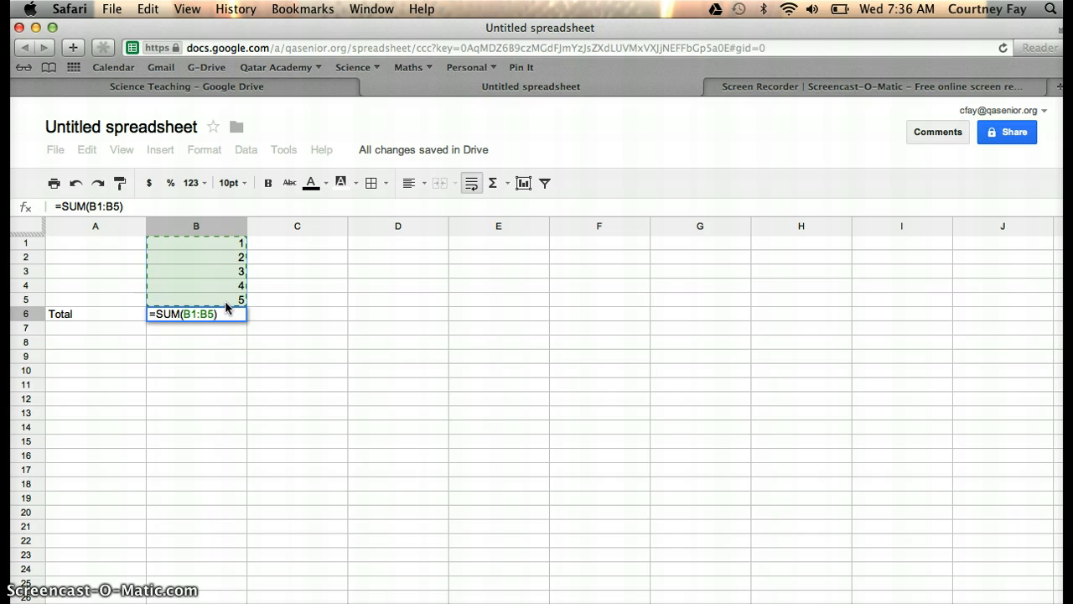
{"action": "key", "text": "Return"}
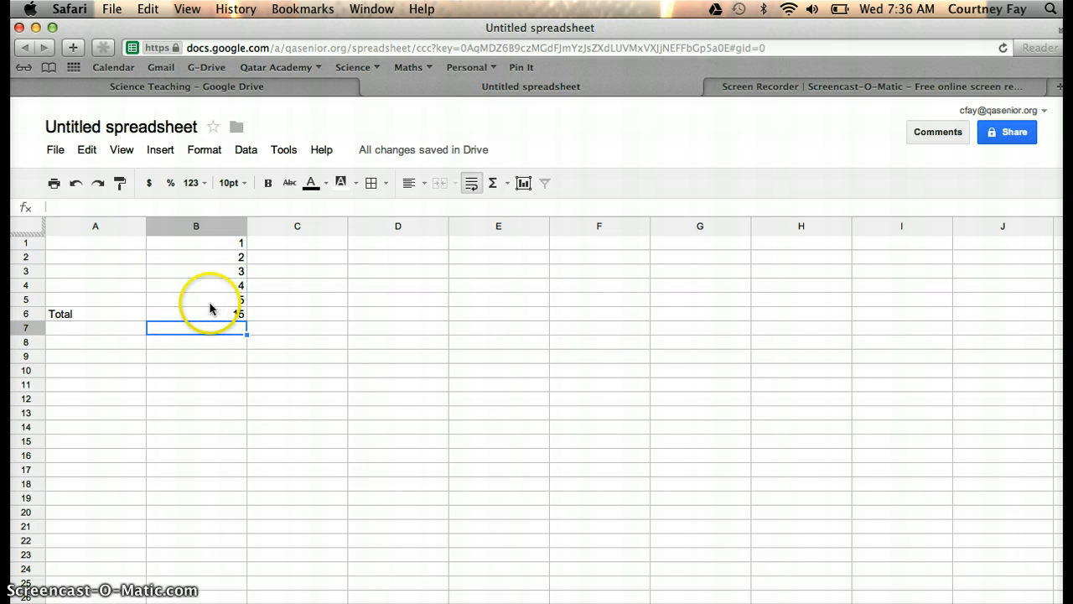
{"action": "left_click", "coordinate": [196, 314]}
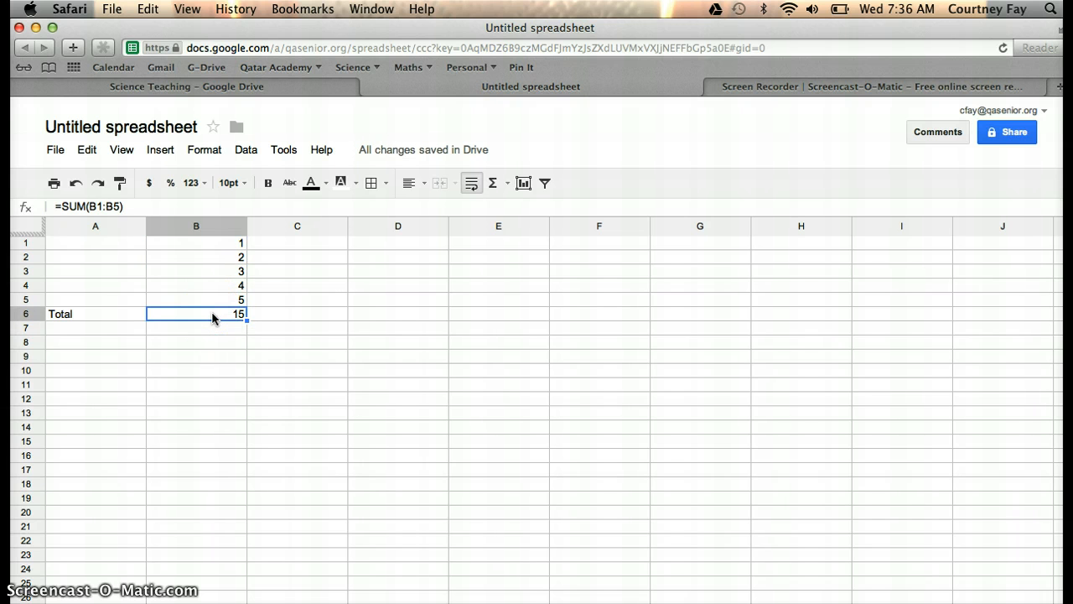
{"action": "key", "text": "Delete"}
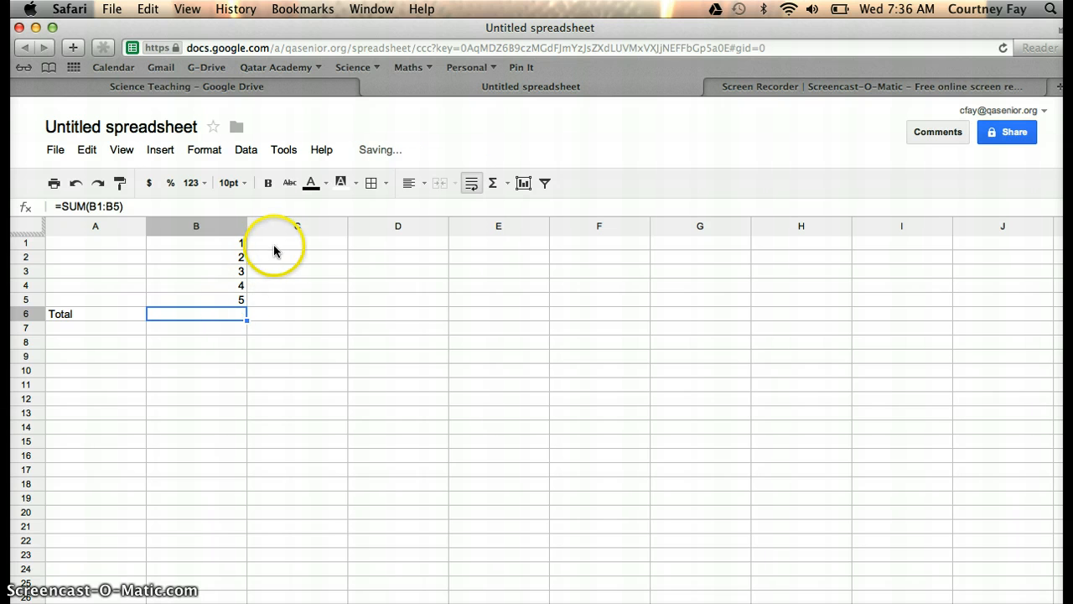
Enter the formula =(B1*2) in C1 so it shows 2.
{"action": "left_click", "coordinate": [297, 242]}
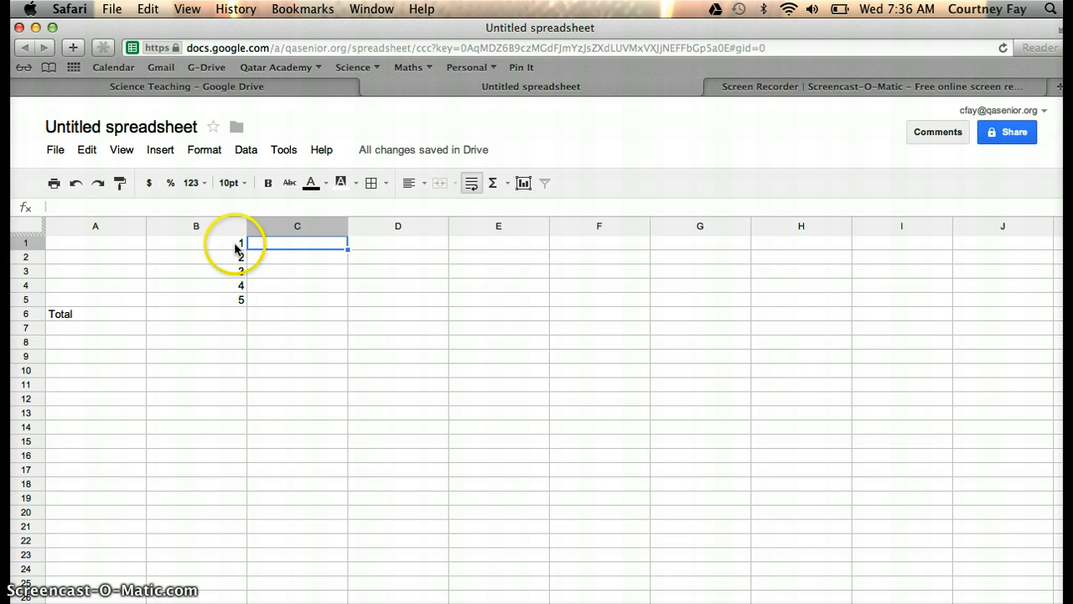
{"action": "left_click", "coordinate": [196, 244]}
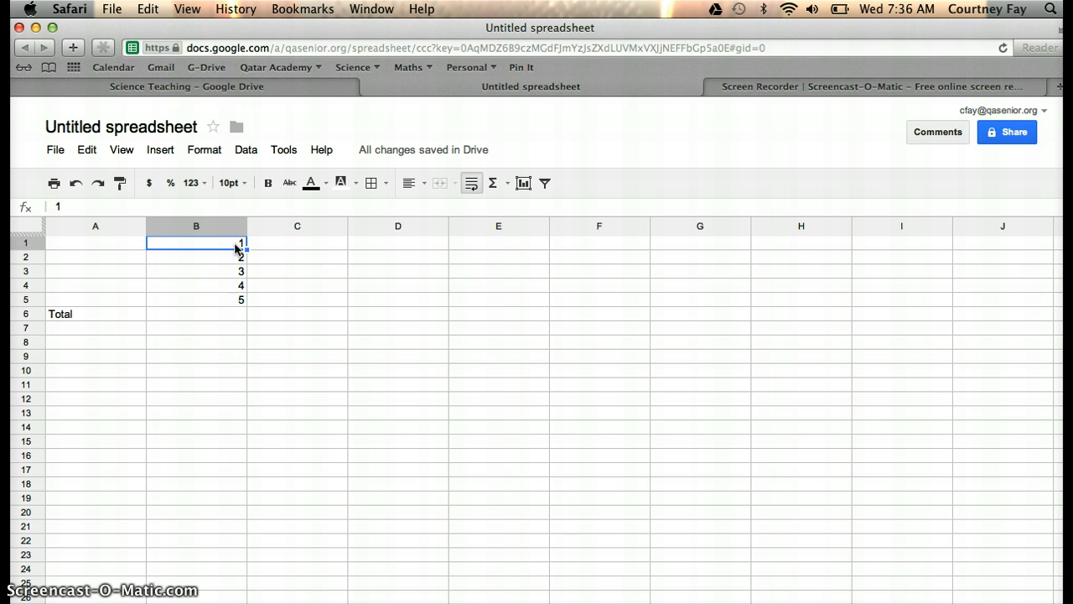
{"action": "mouse_move", "coordinate": [269, 250]}
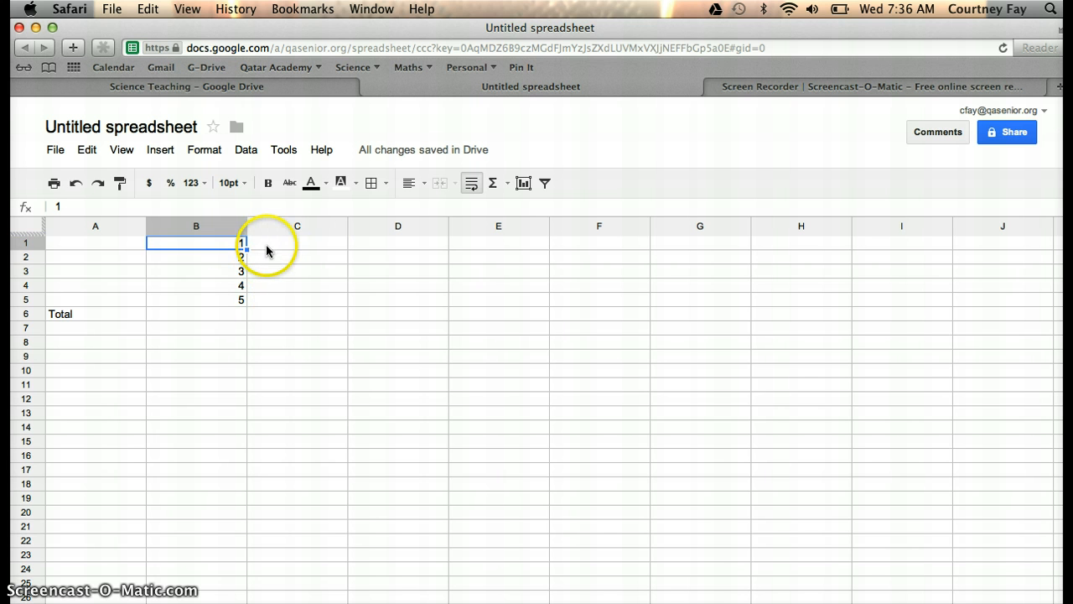
{"action": "left_click", "coordinate": [297, 242]}
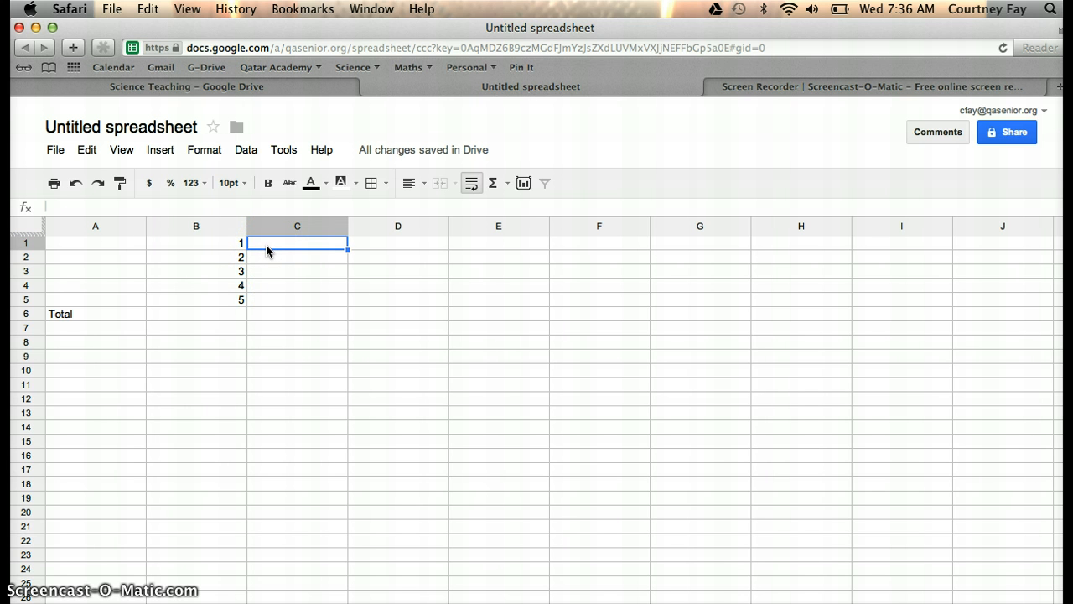
{"action": "type", "text": "="}
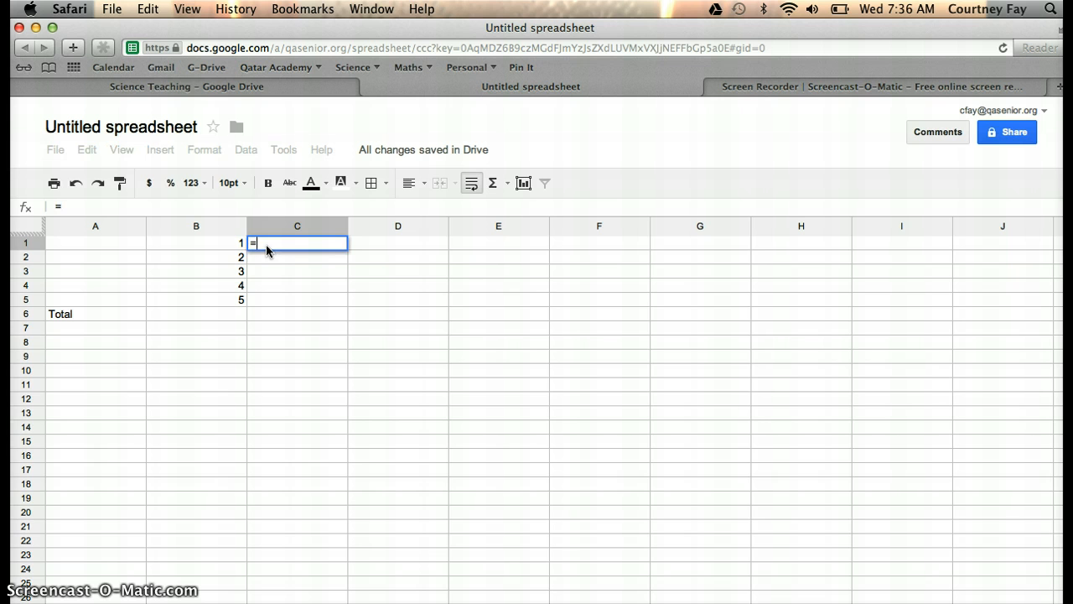
{"action": "left_click", "coordinate": [197, 243]}
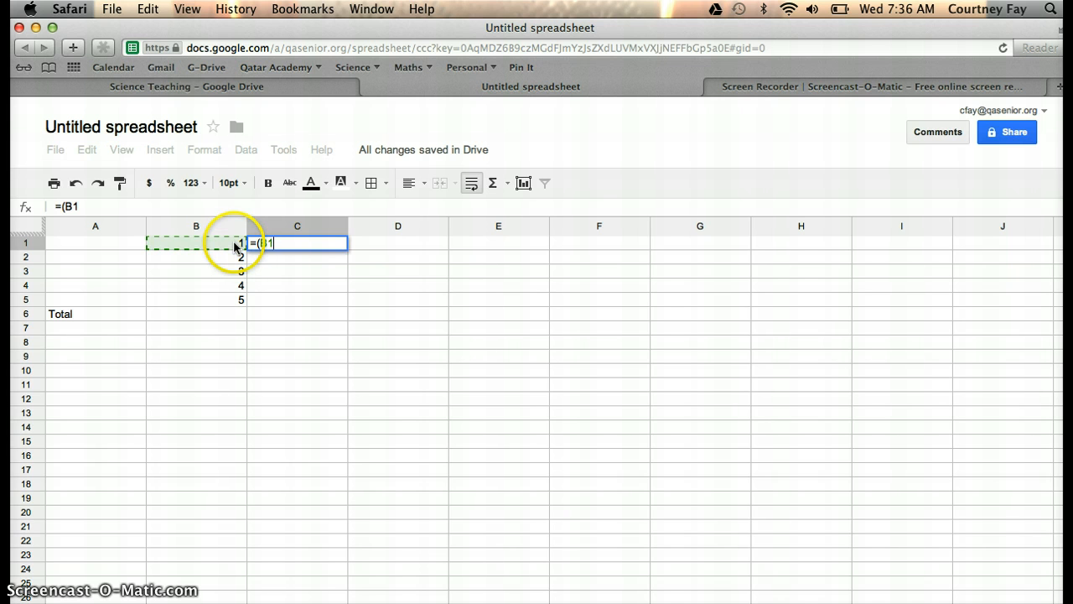
{"action": "type", "text": "*"}
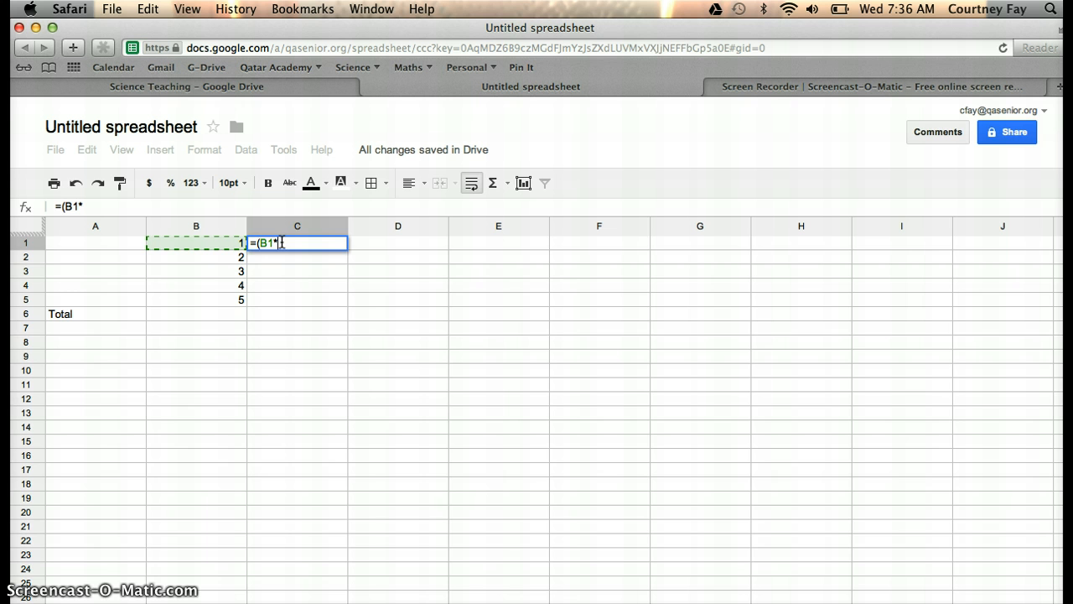
{"action": "type", "text": "2)"}
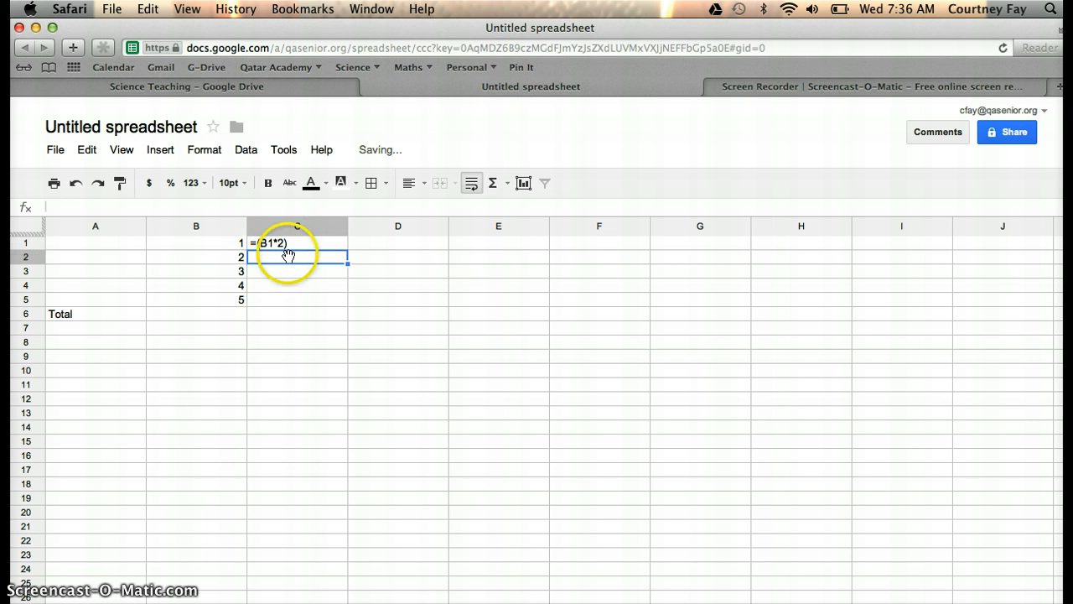
{"action": "key", "text": "Return"}
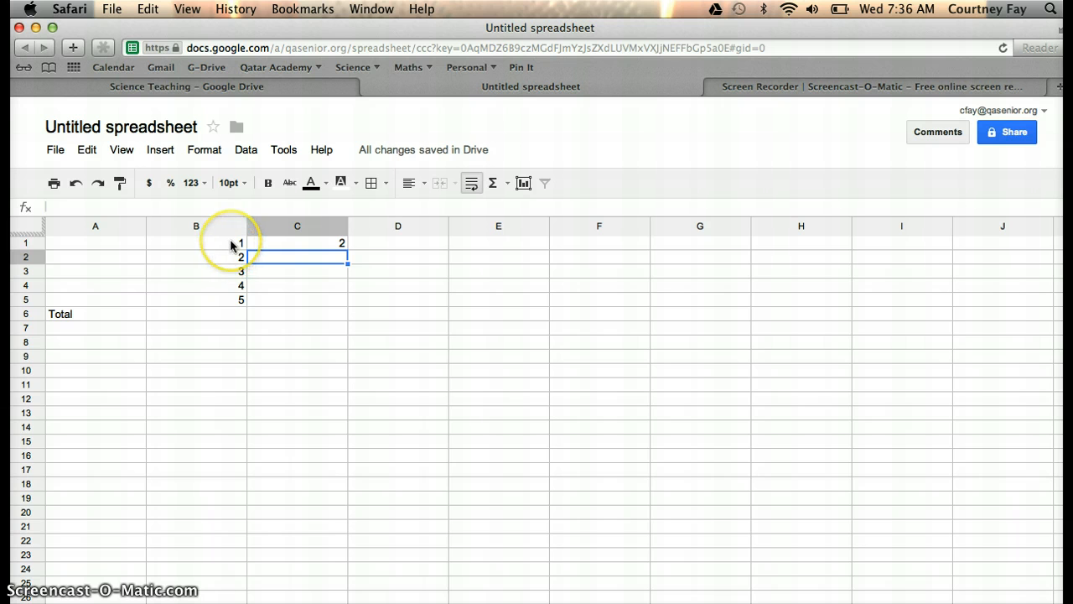
{"action": "mouse_move", "coordinate": [246, 251]}
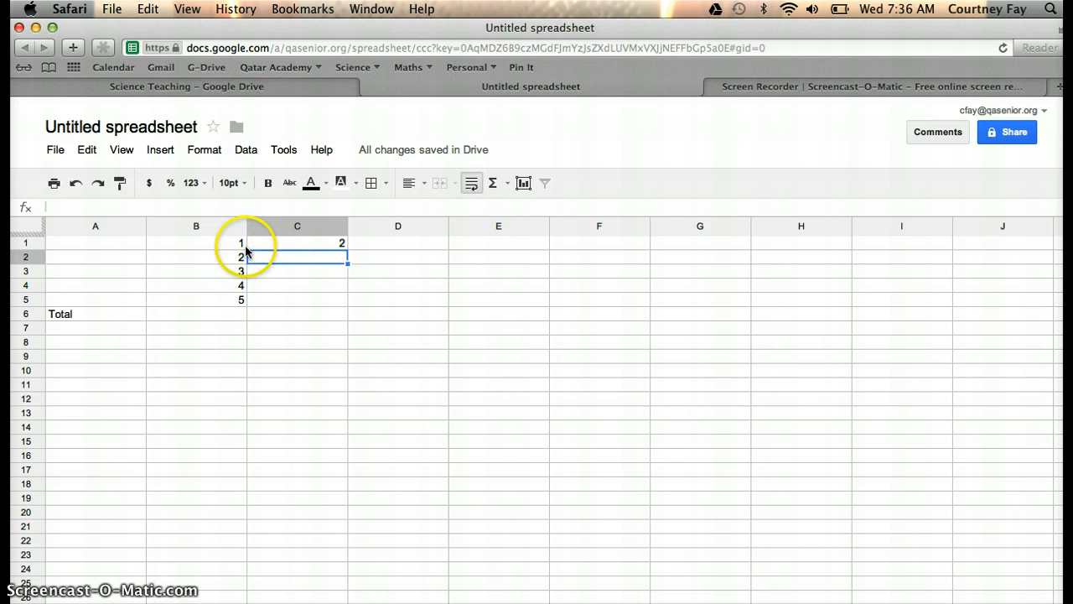
Fill the C1 doubling formula down to C5, showing 2, 4, 6, 8, 10.
{"action": "left_click", "coordinate": [297, 243]}
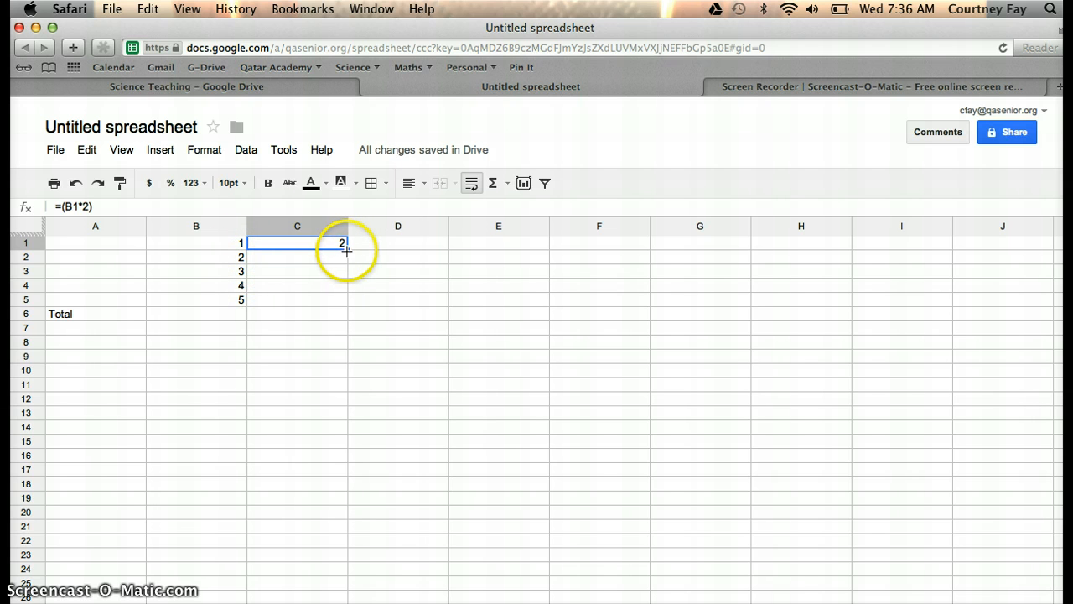
{"action": "left_click_drag", "start_coordinate": [341, 242], "coordinate": [346, 299]}
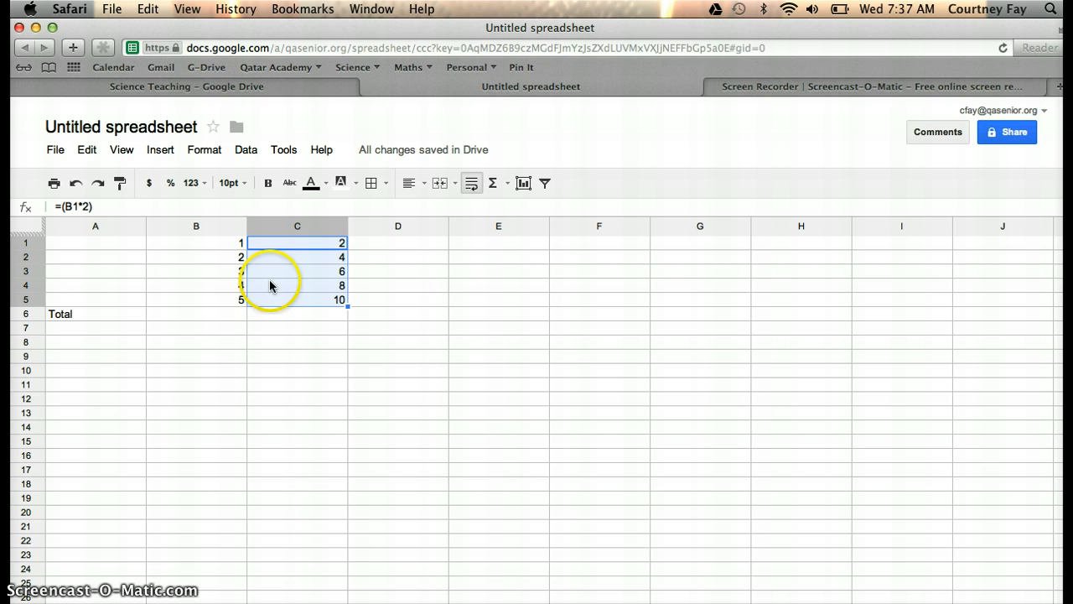
{"action": "mouse_move", "coordinate": [236, 289]}
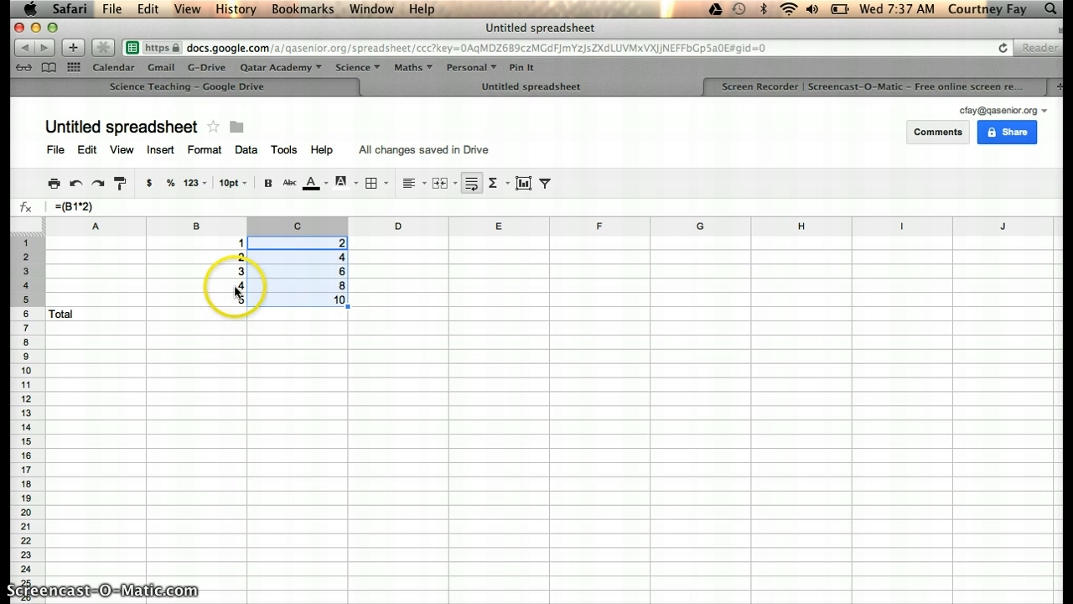
{"action": "mouse_move", "coordinate": [294, 310]}
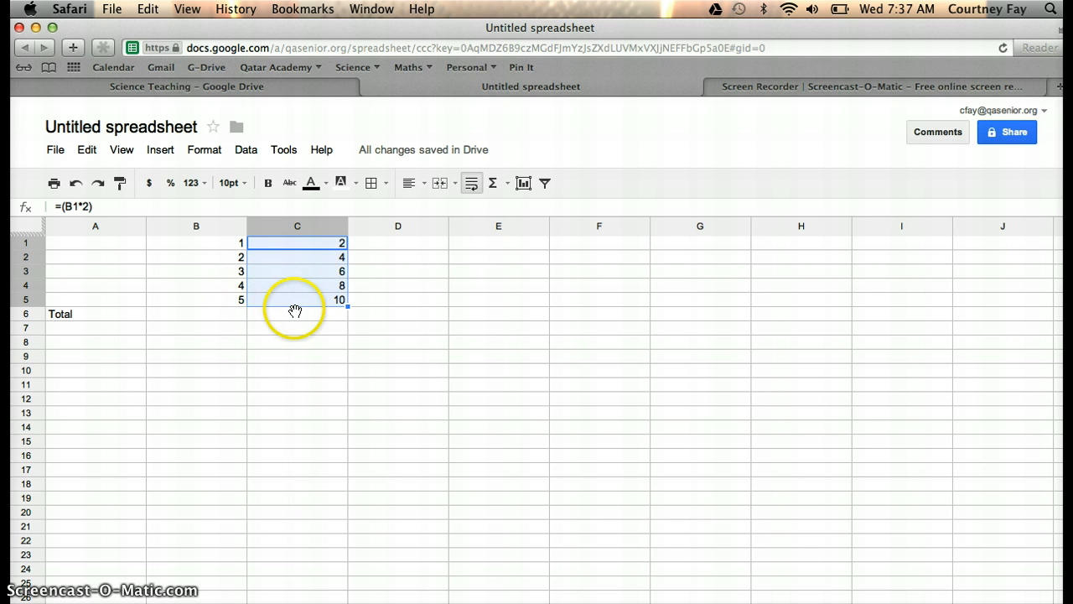
{"action": "left_click", "coordinate": [297, 314]}
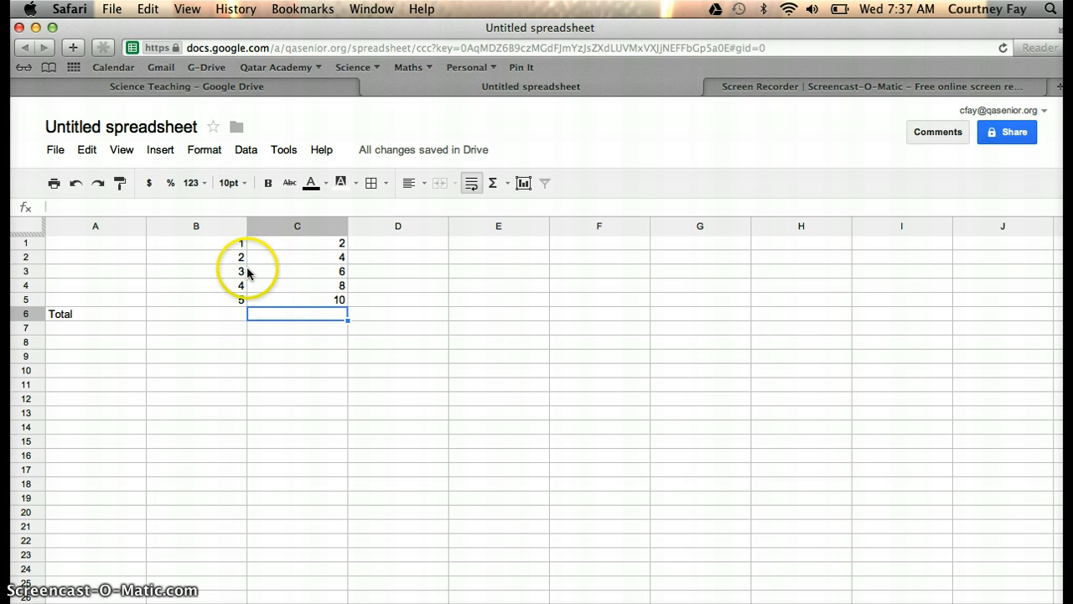
{"action": "mouse_move", "coordinate": [128, 400]}
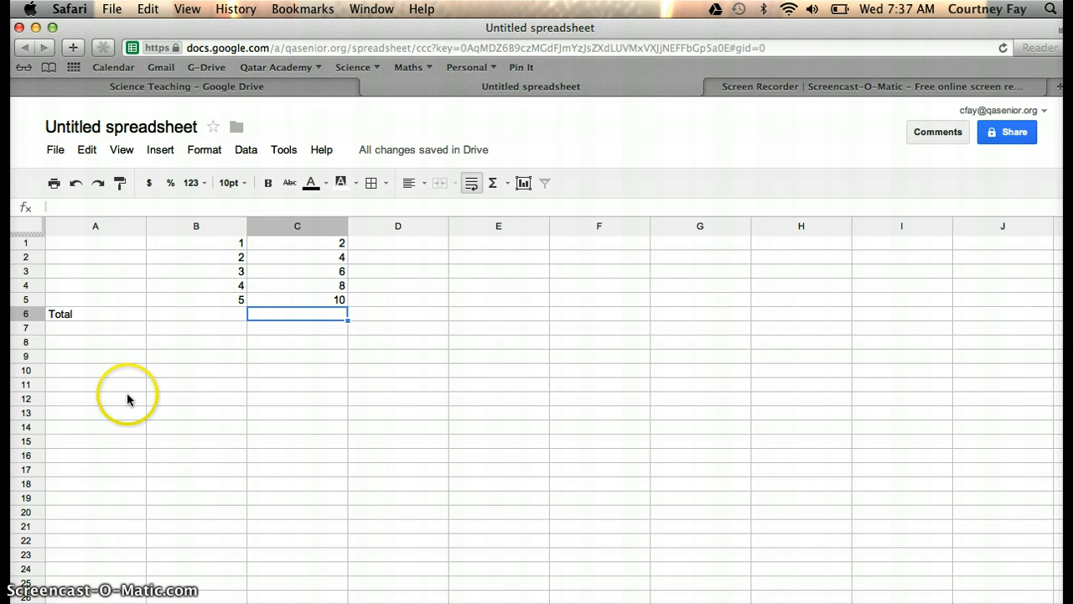